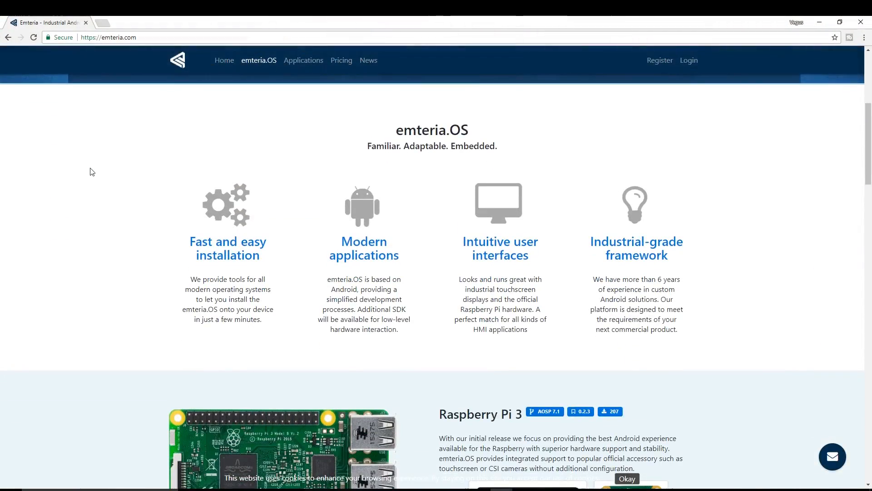
Scroll the emteria.OS page down to the Raspberry Pi 3 section
scroll(down, 3)
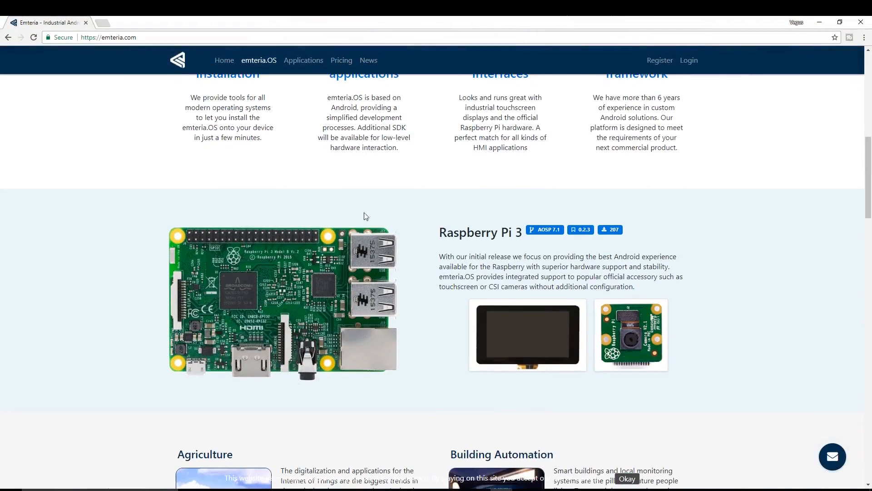
click(341, 60)
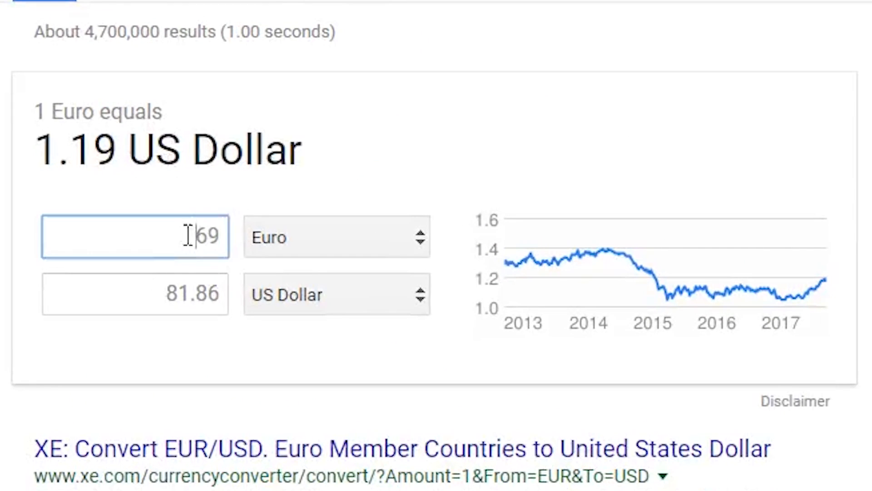
Select the 81.86 US Dollar result of the 69 euro conversion
double_click(192, 294)
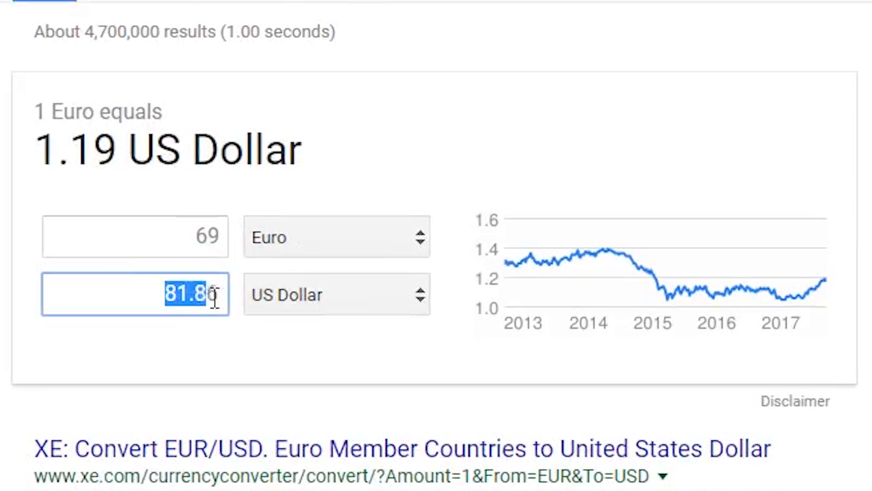